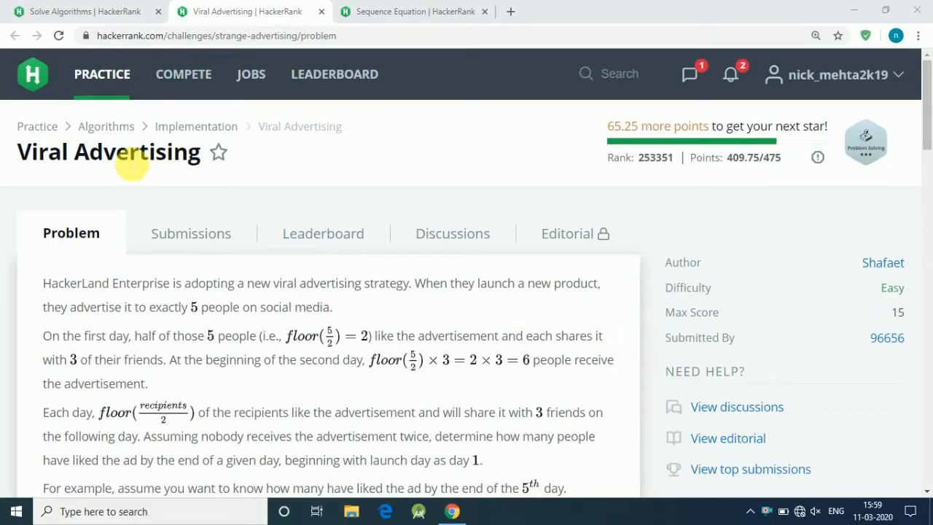
mouse_move(309, 191)
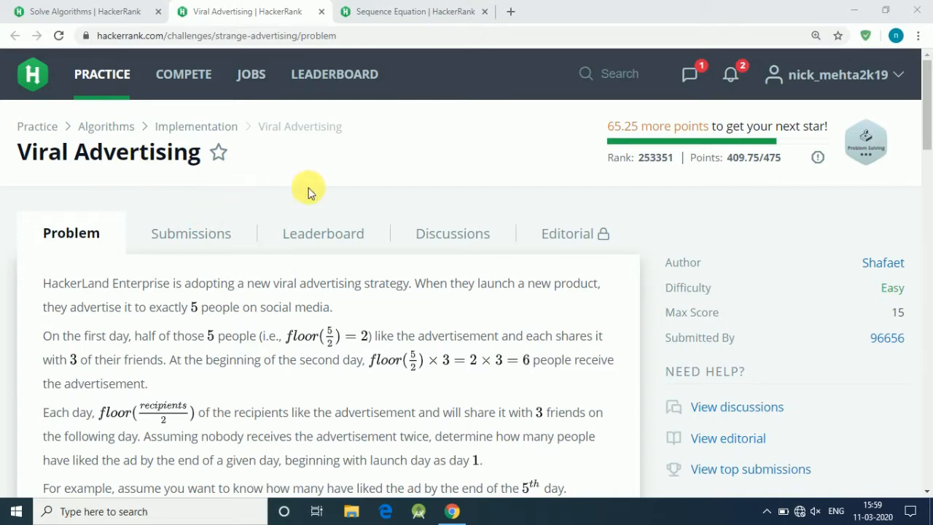
mouse_move(250, 325)
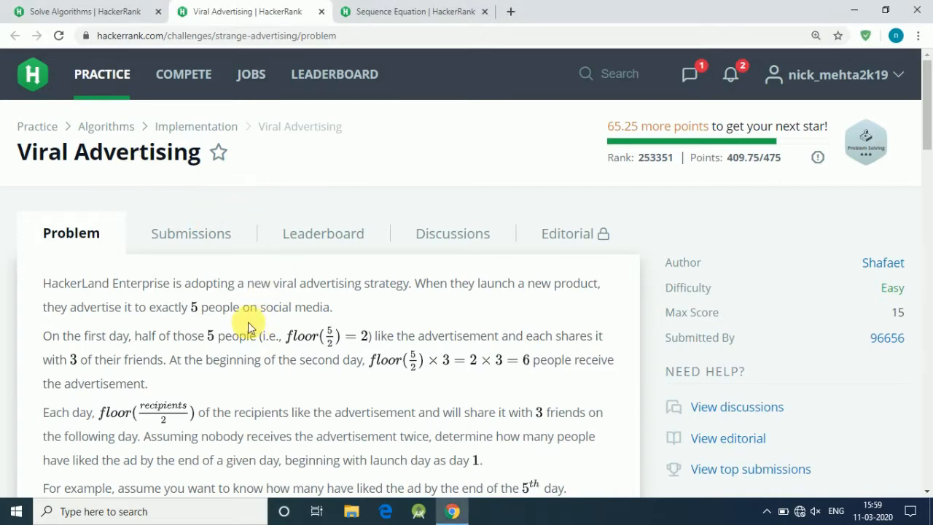
Step: Scroll past the constraints, sample and diagram to the empty viralAdvertising C++ stub
scroll("down", 3)
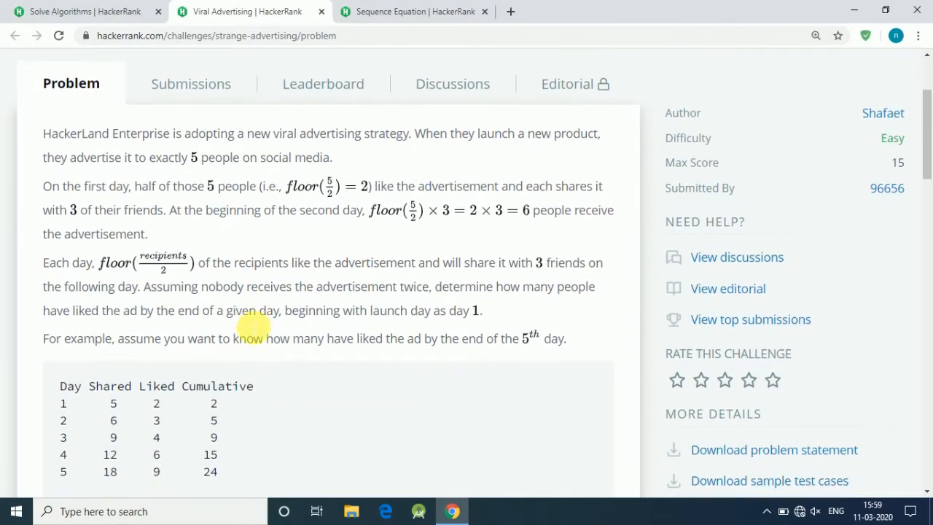
scroll("down", 3)
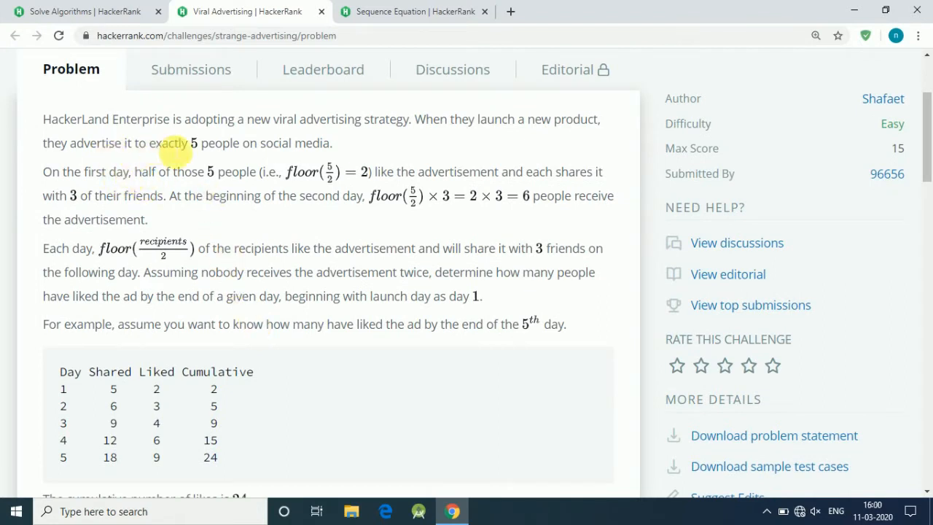
mouse_move(244, 151)
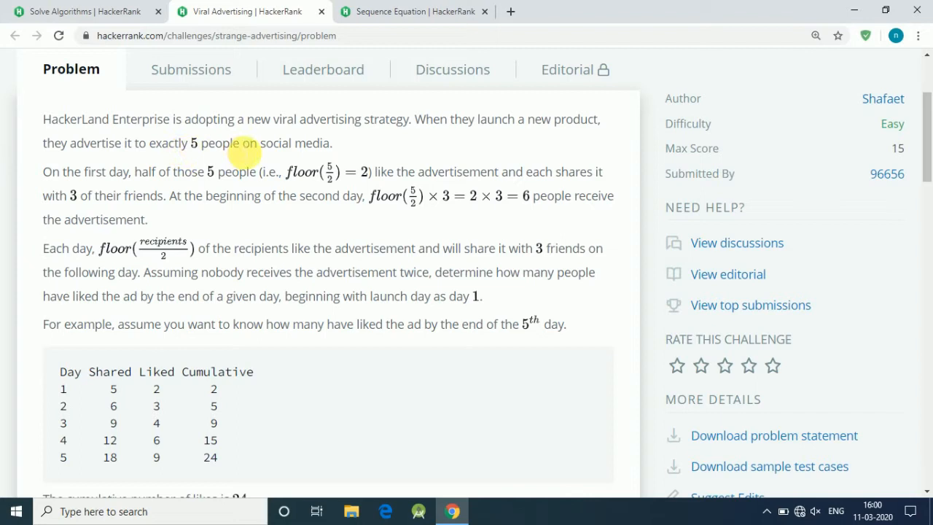
mouse_move(243, 213)
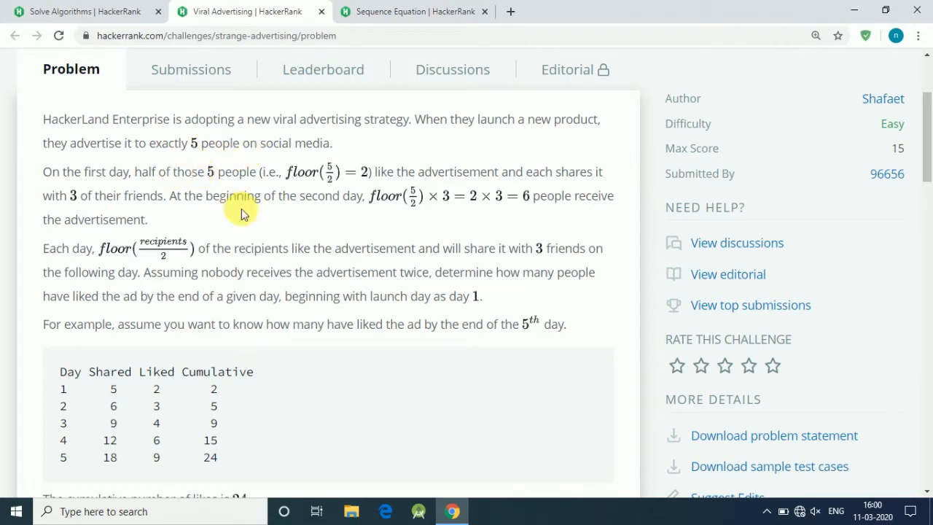
mouse_move(578, 179)
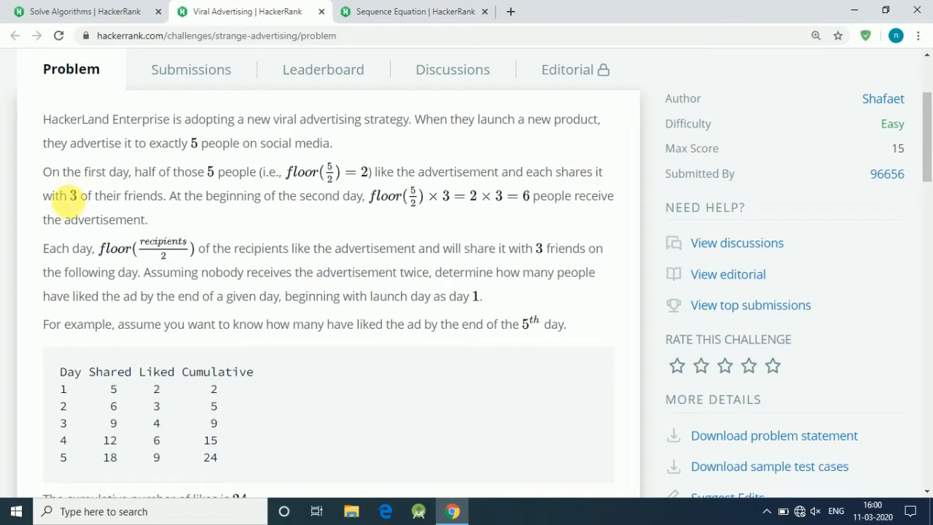
mouse_move(458, 238)
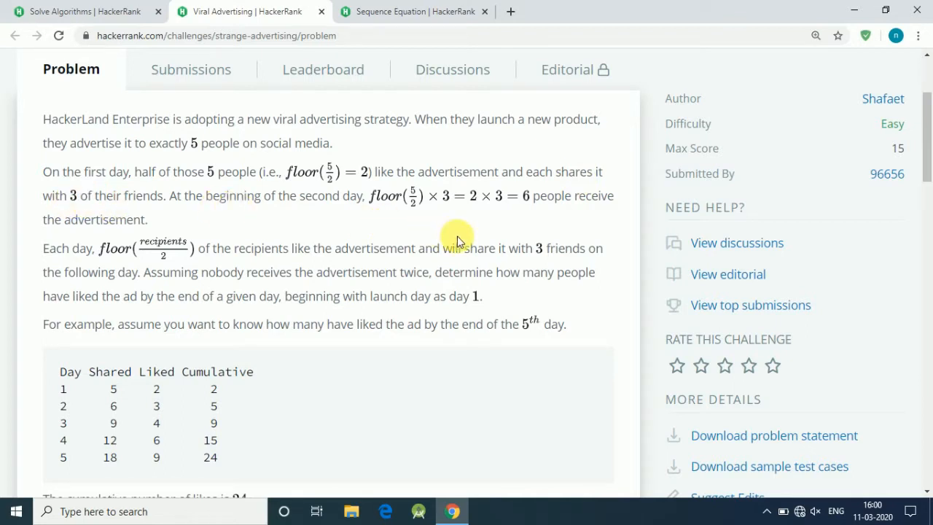
scroll("down", 3)
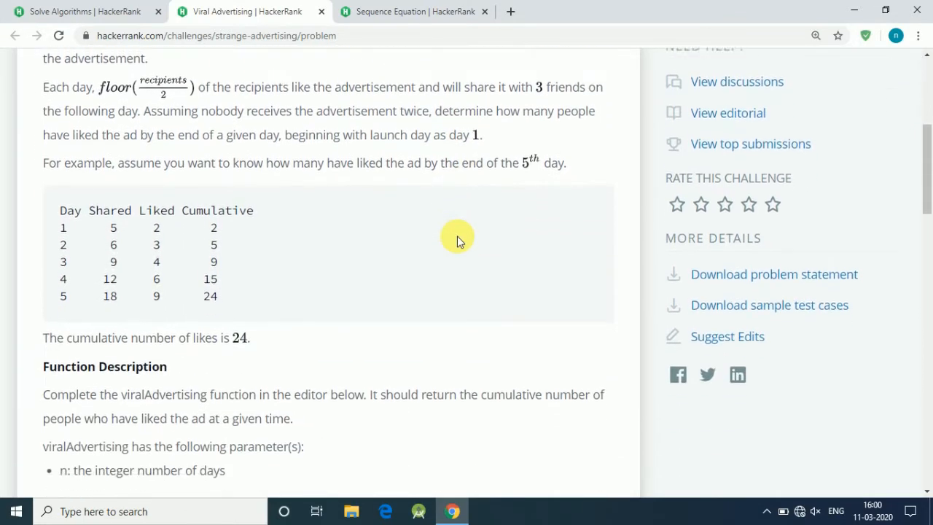
scroll("down", 3)
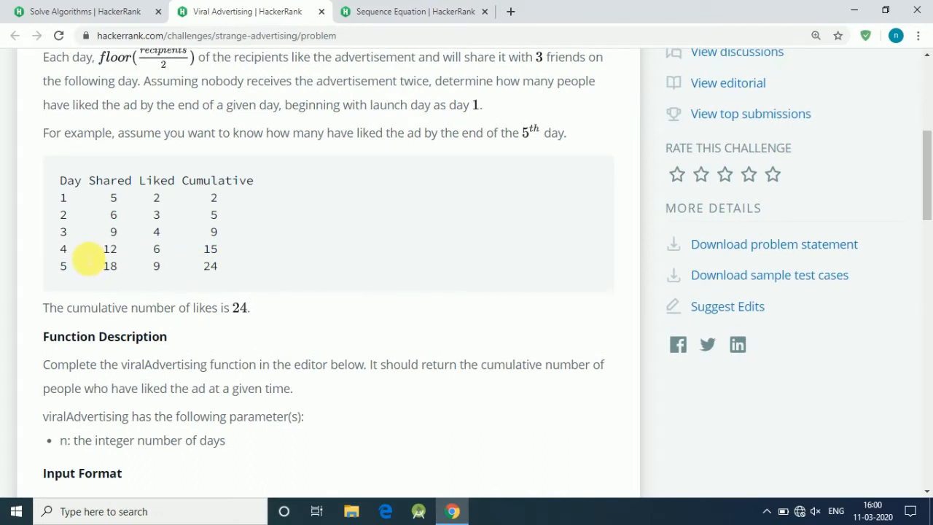
mouse_move(60, 246)
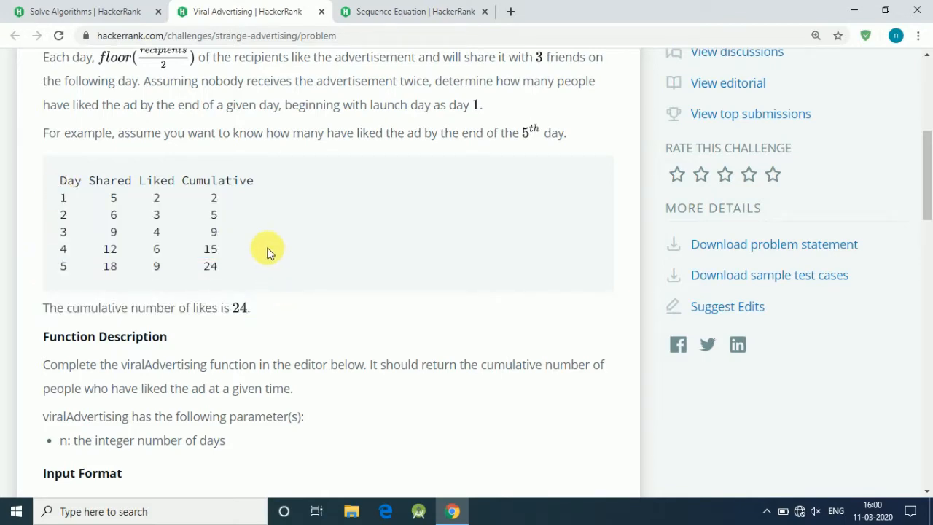
scroll("down", 3)
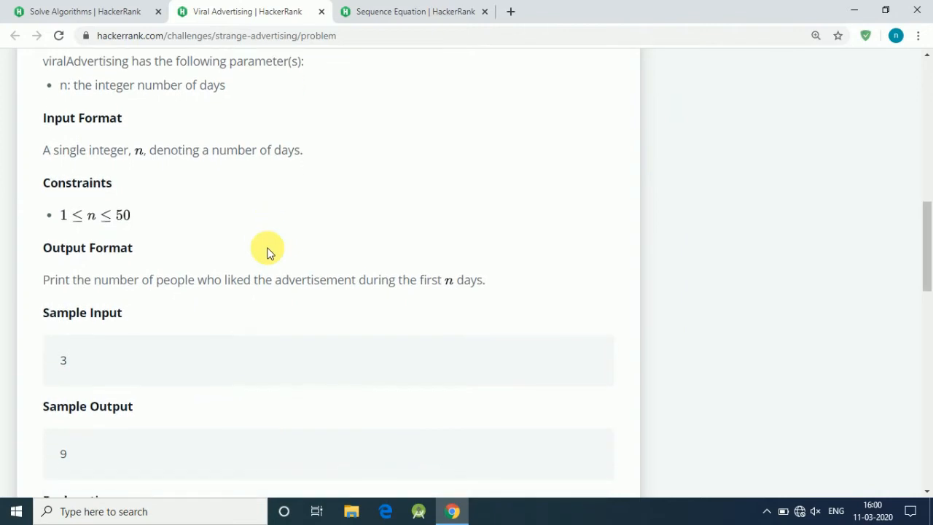
scroll("down", 3)
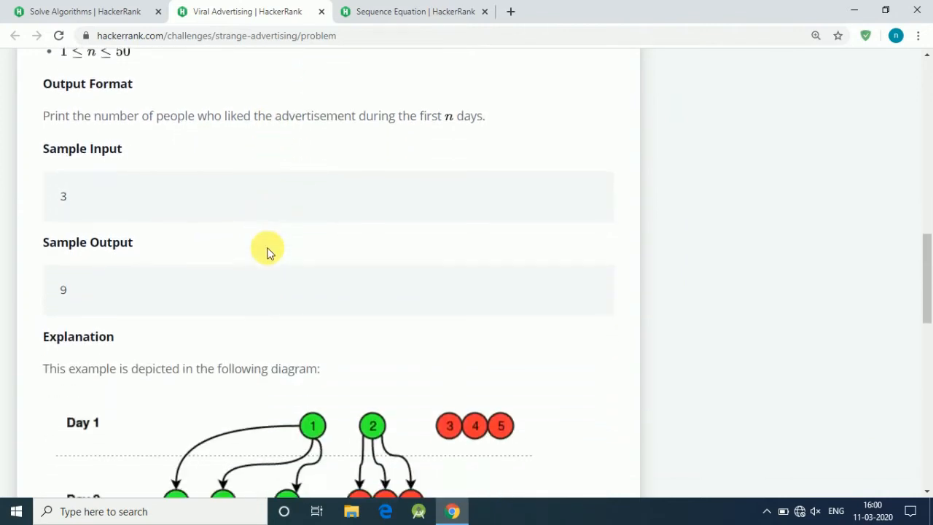
scroll("down", 3)
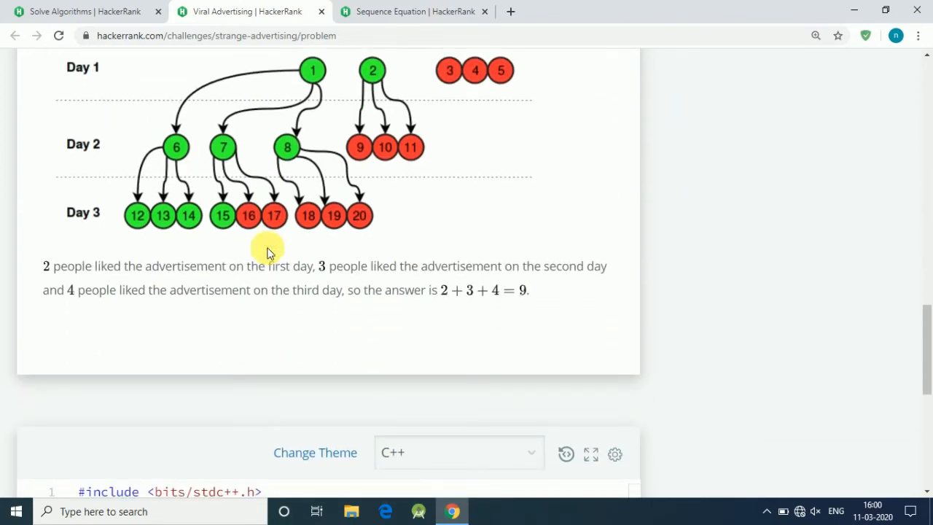
scroll("down", 3)
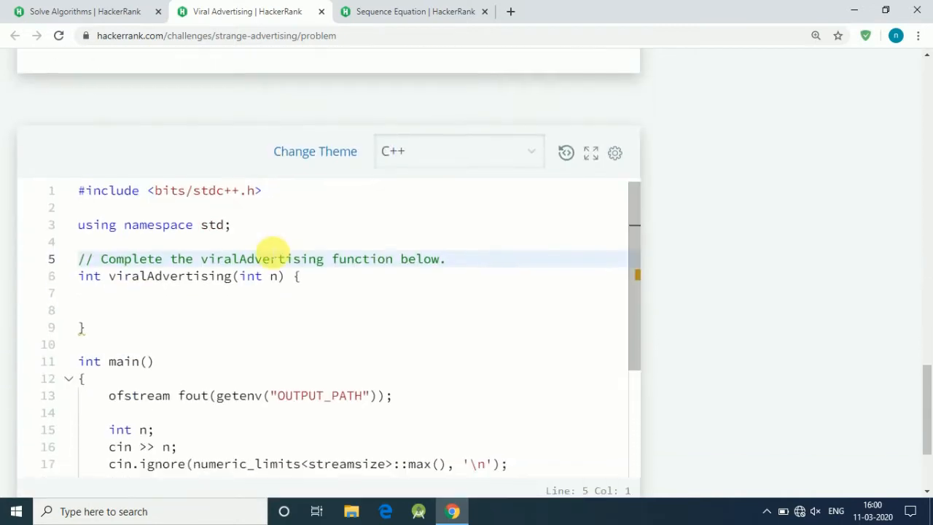
Step: Declare people=5 as the first line of viralAdvertising
scroll("down", 3)
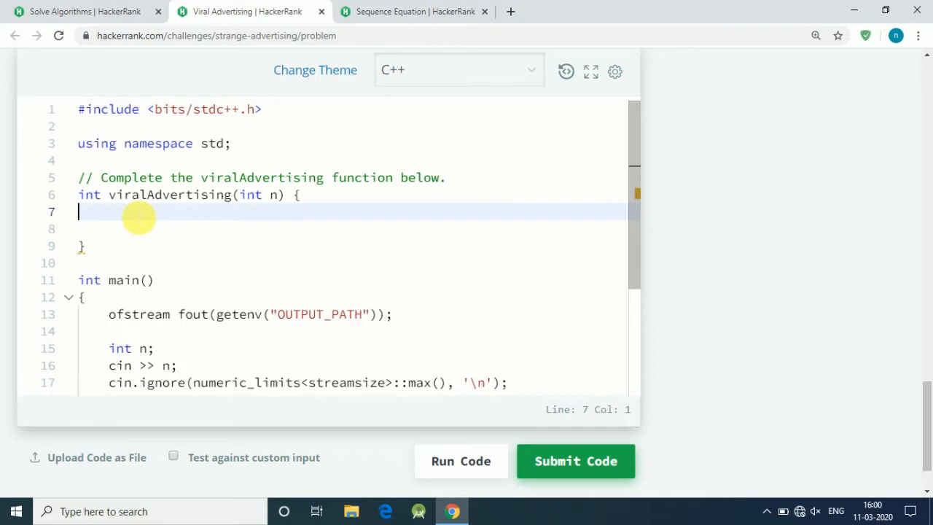
type("int")
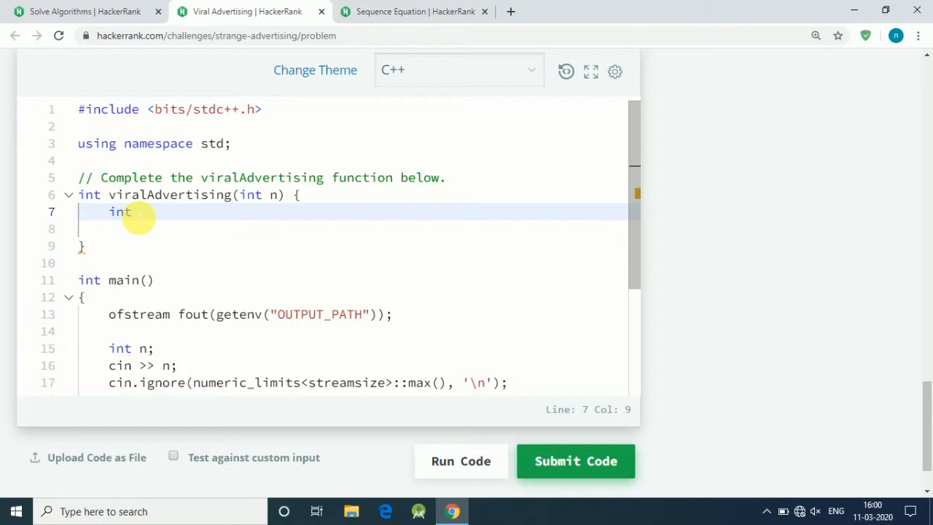
type("people")
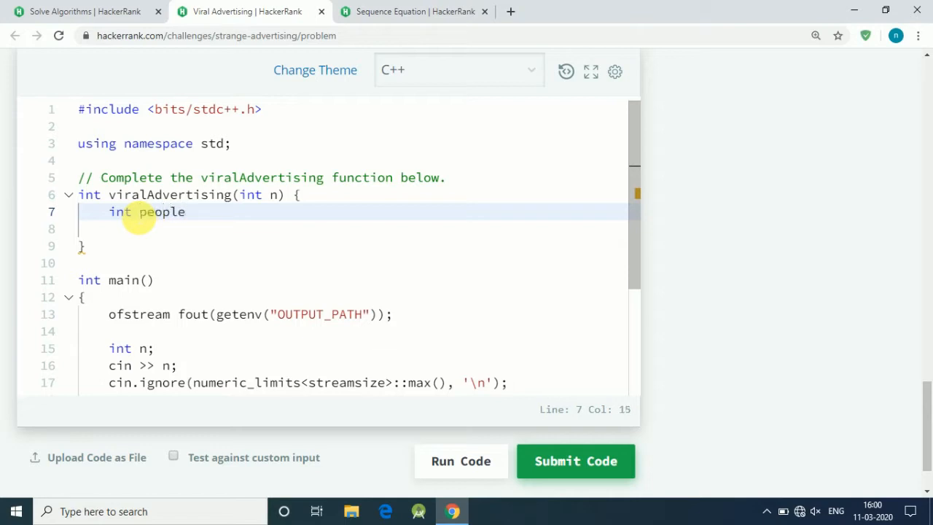
type("=5")
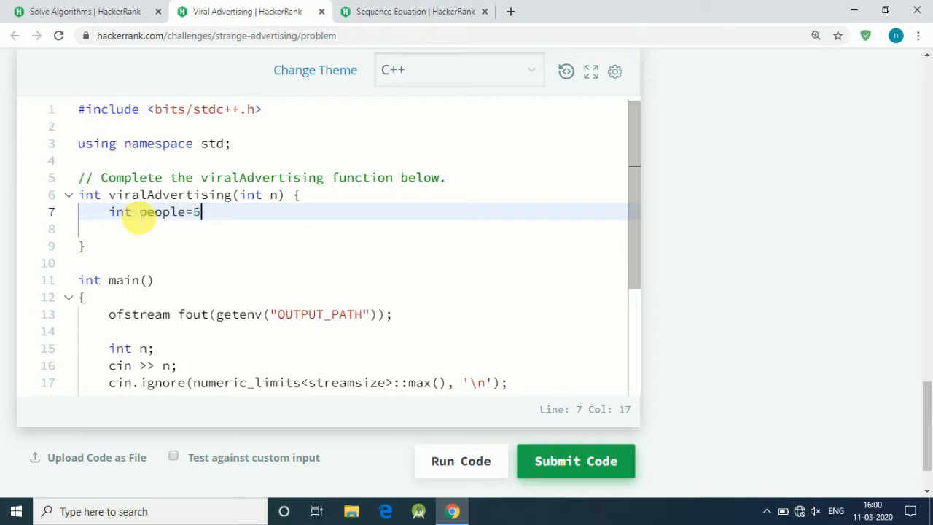
key("Enter")
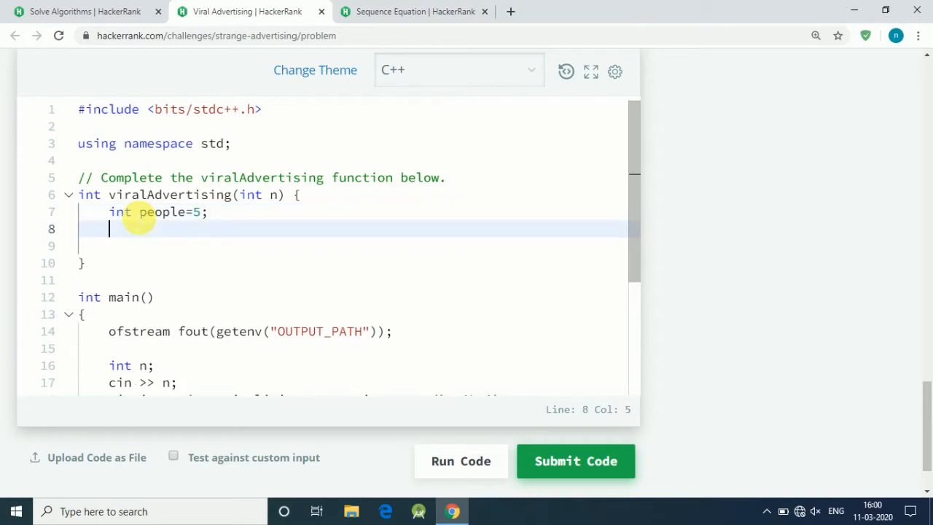
Step: Open a while(n>0) loop below the people declaration
type("w")
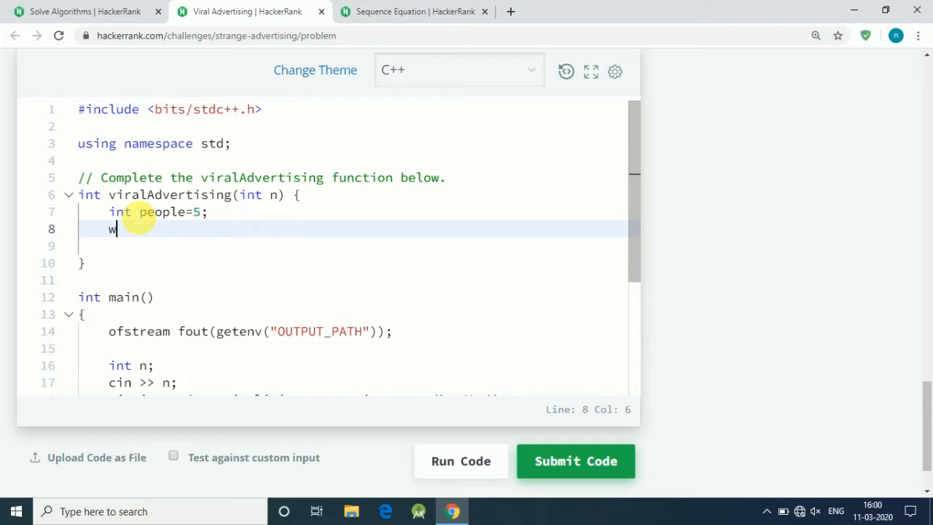
type("hile")
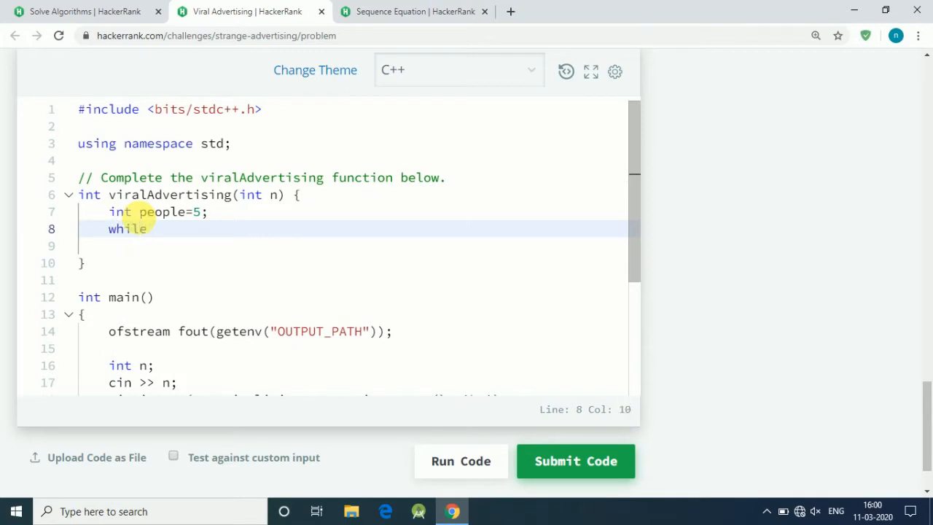
type("(n)")
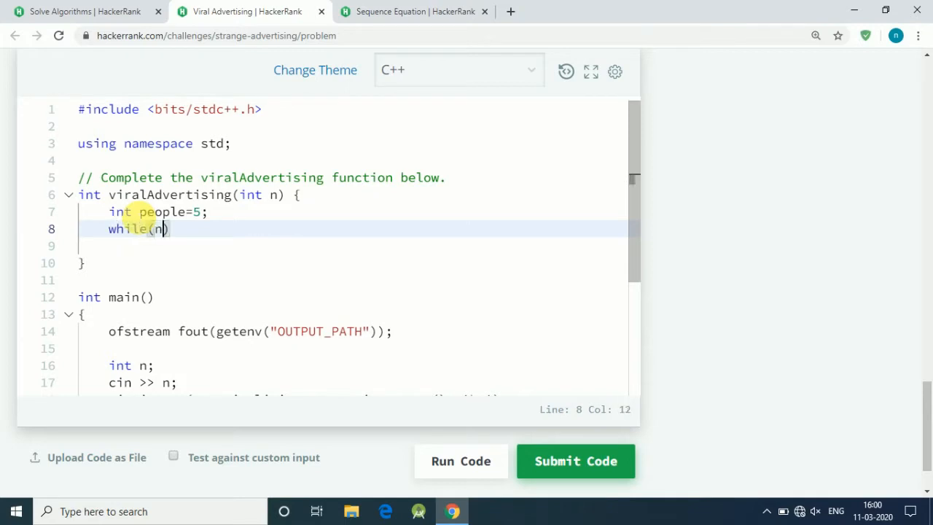
type(">0")
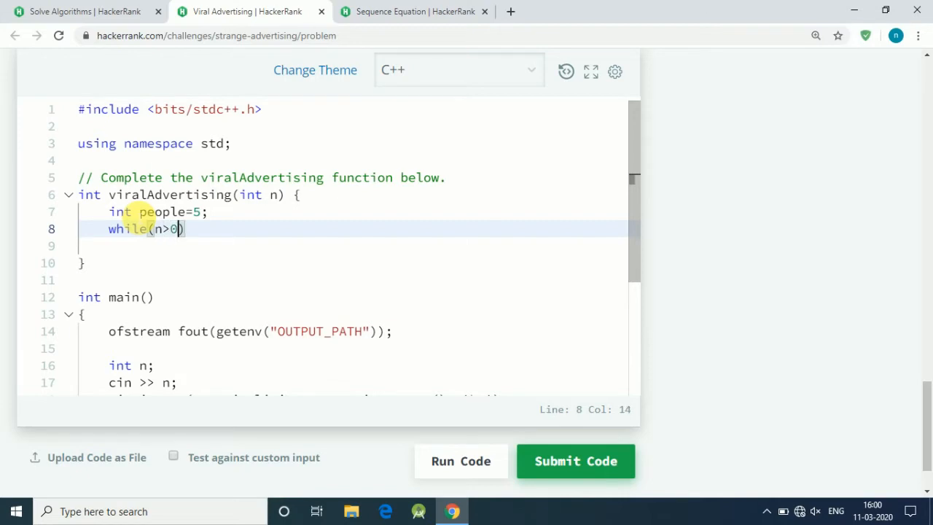
type("{")
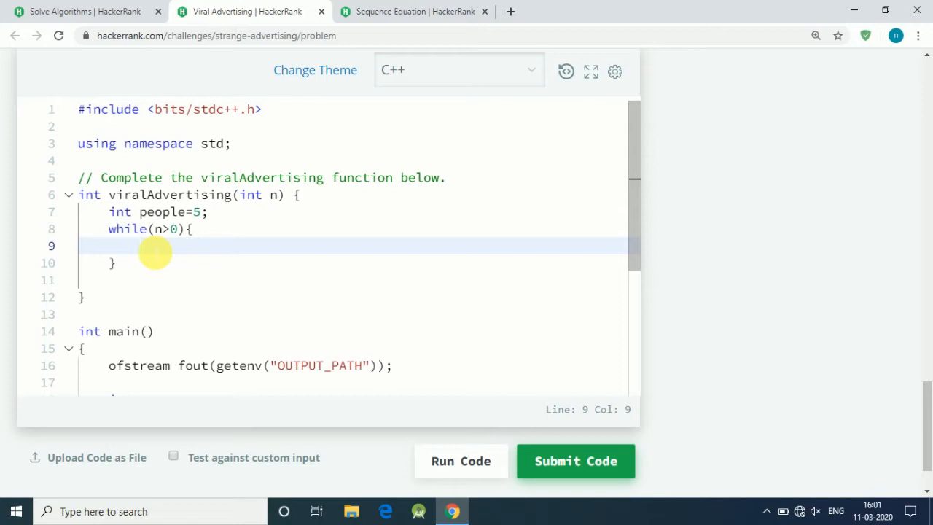
Step: Add like+=(people/2); inside the loop body
type("like")
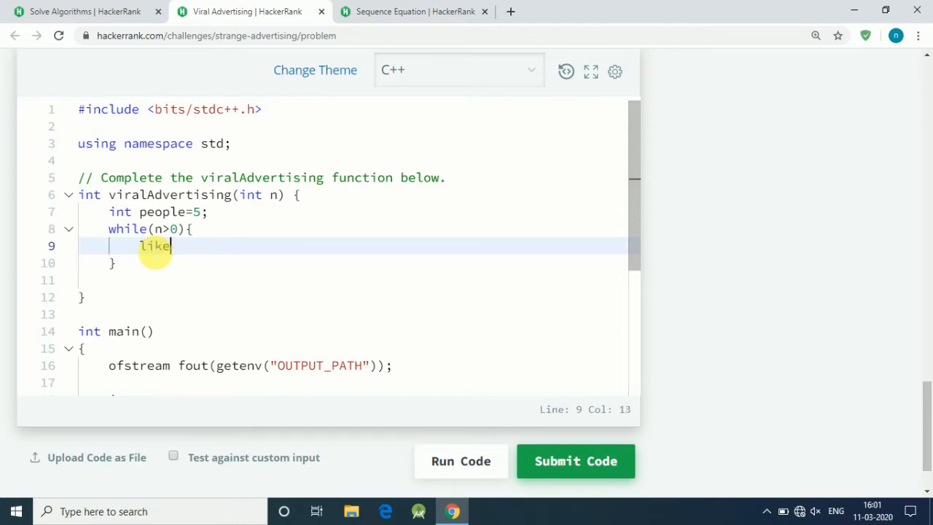
key("Enter")
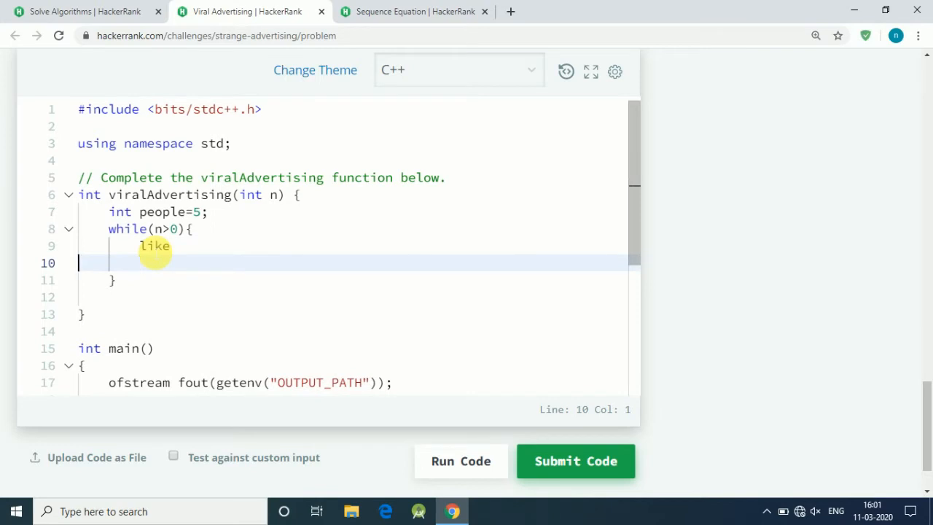
type("+=")
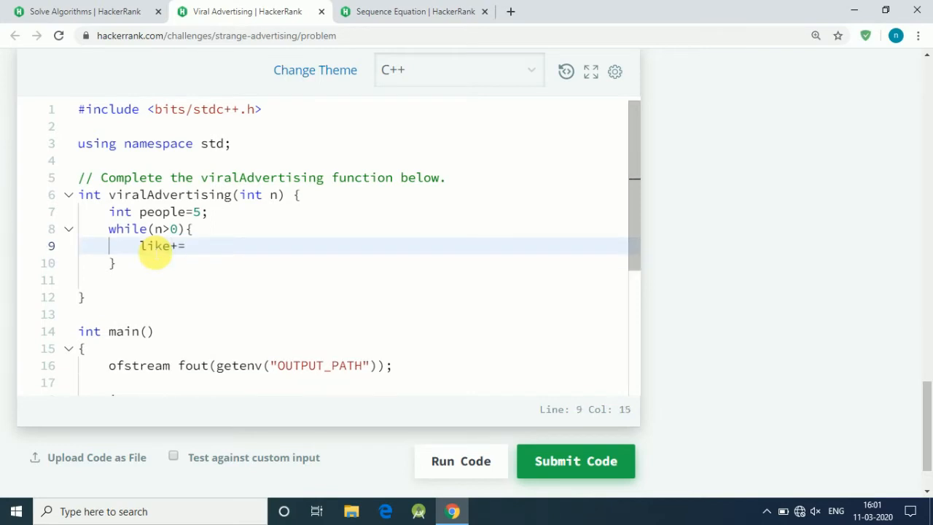
type("p")
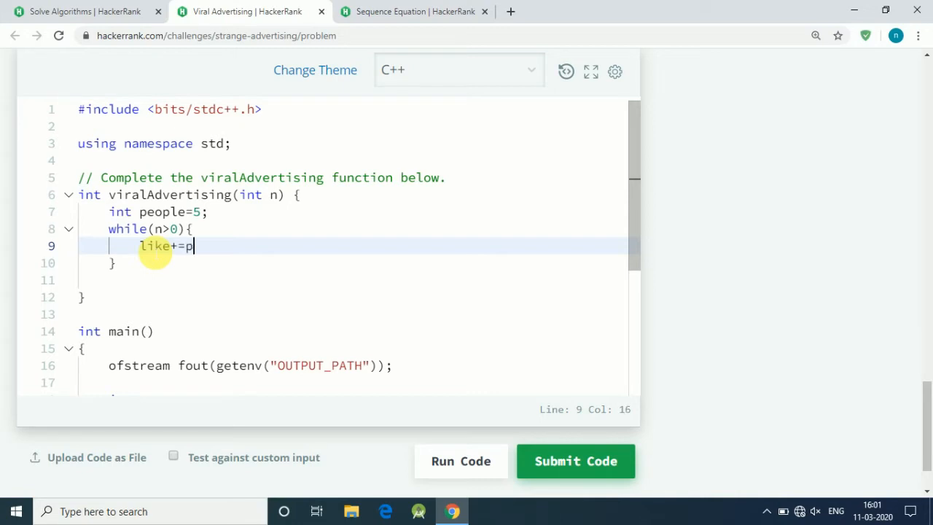
type("eople")
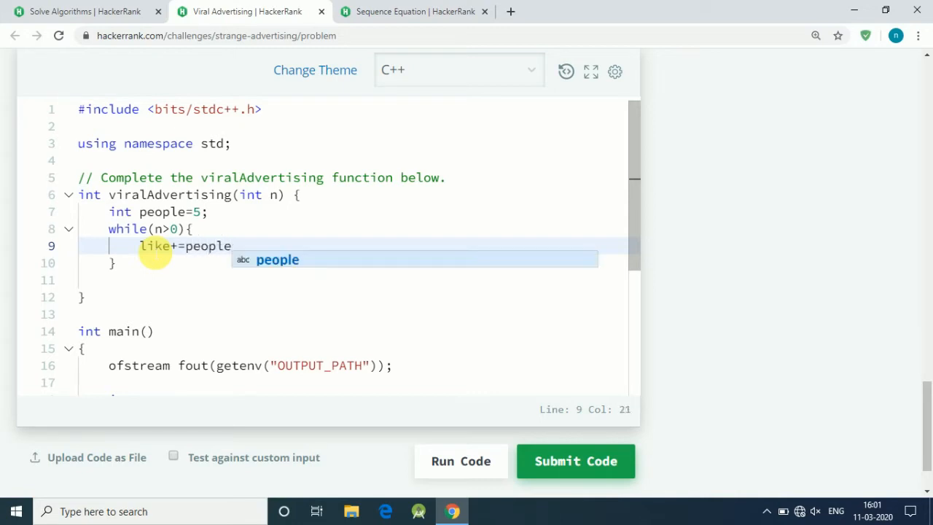
type("/2")
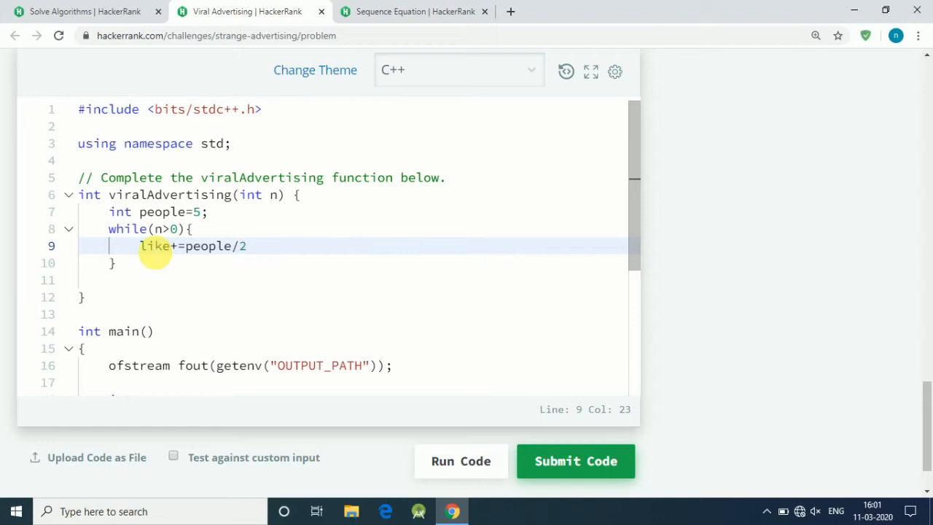
type(";")
type("int")
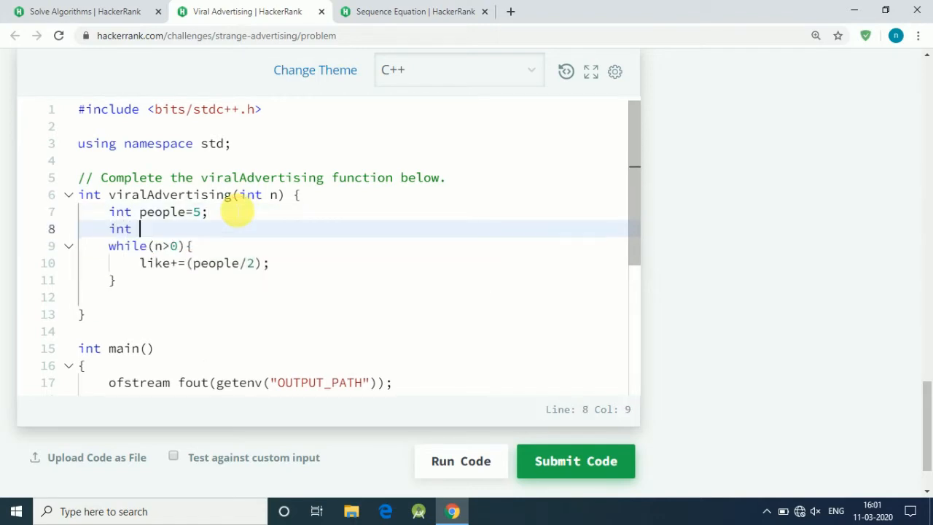
Step: Add like=0; above the loop, plus people=(people/2)*3; and n--; inside it
type("like")
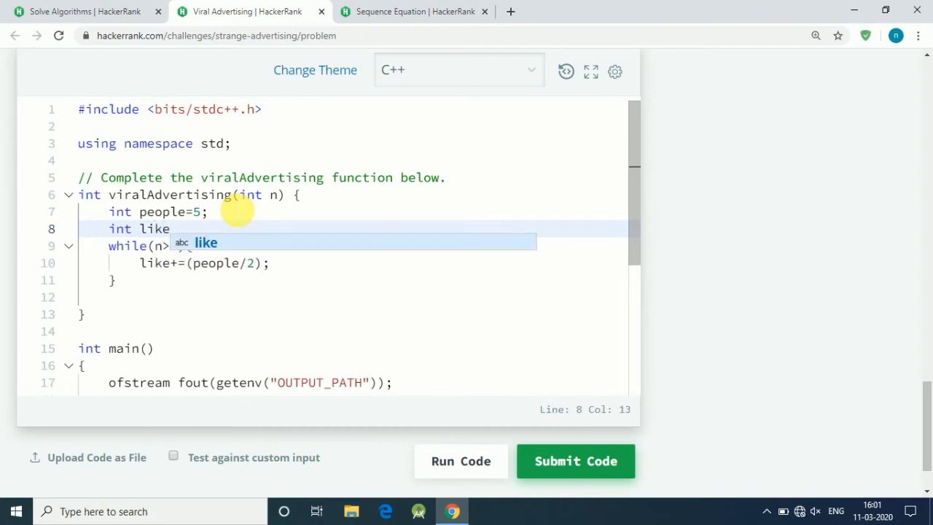
type("=0;")
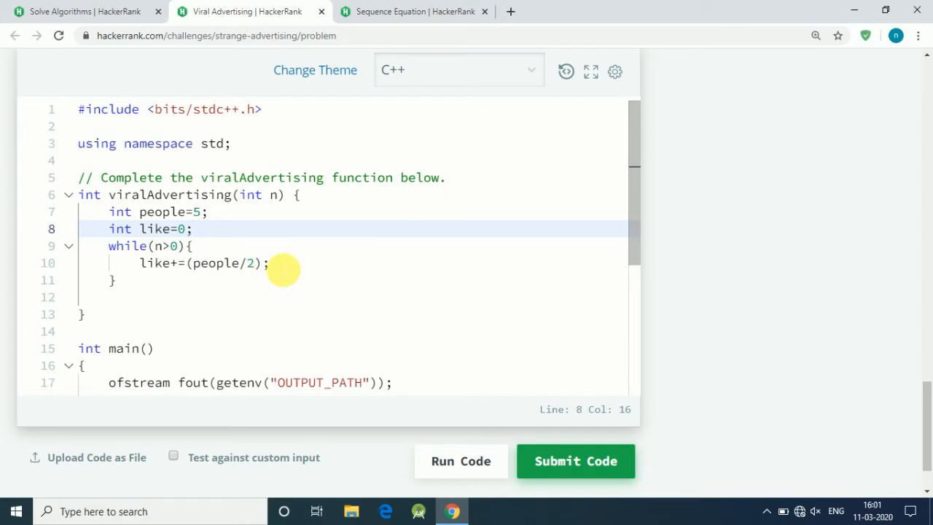
type("pe")
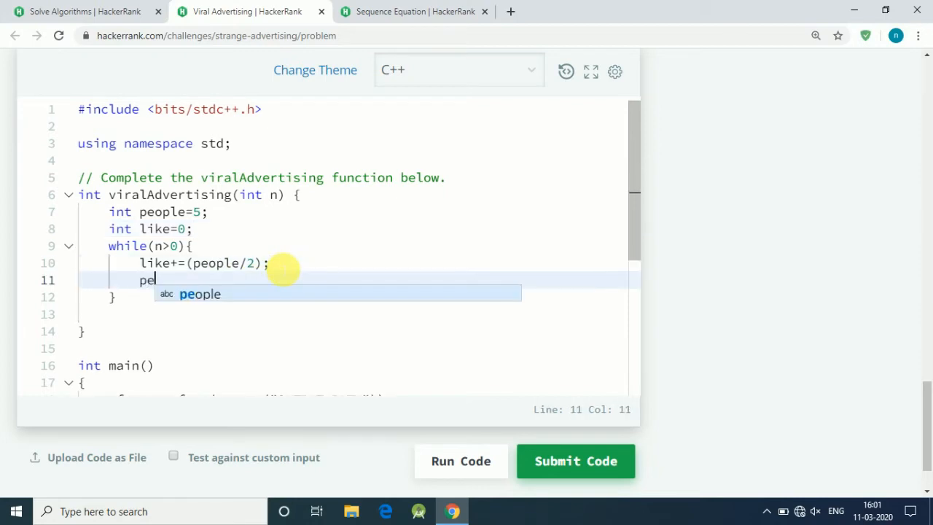
type("ople=")
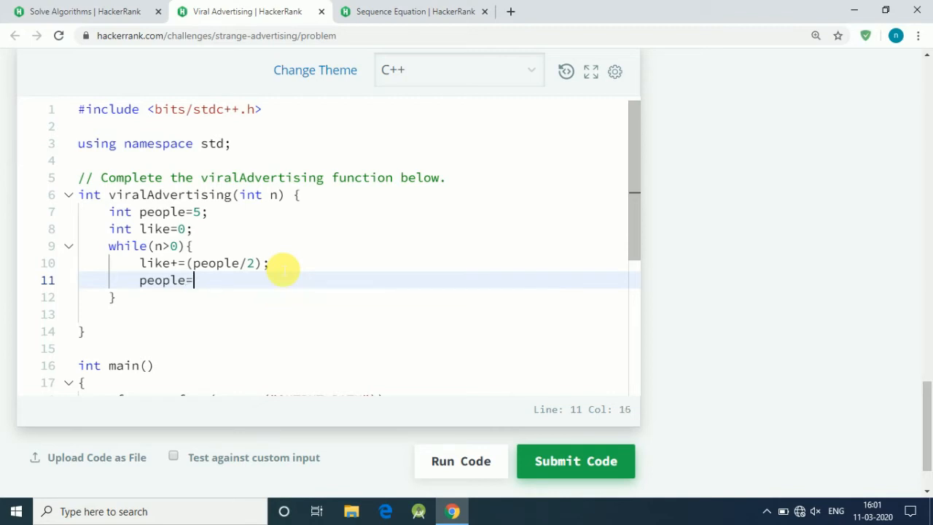
type("people")
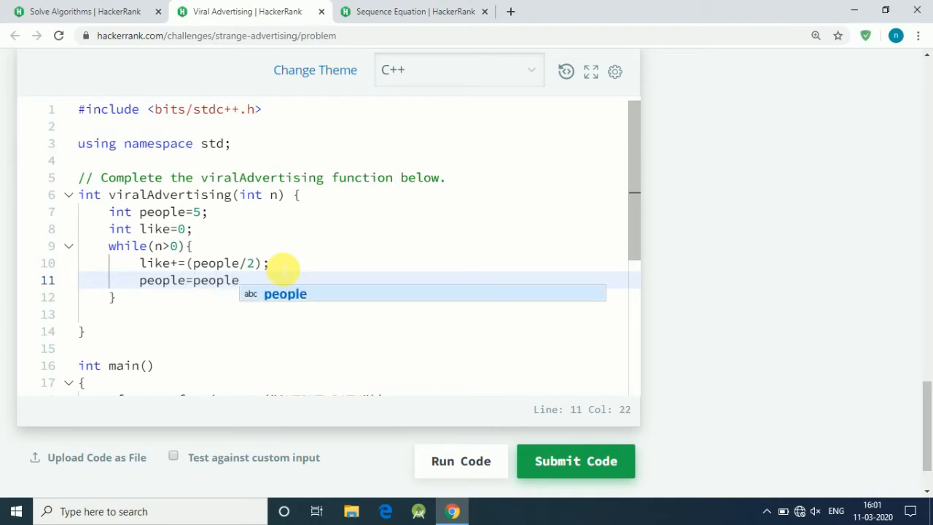
type("/2)")
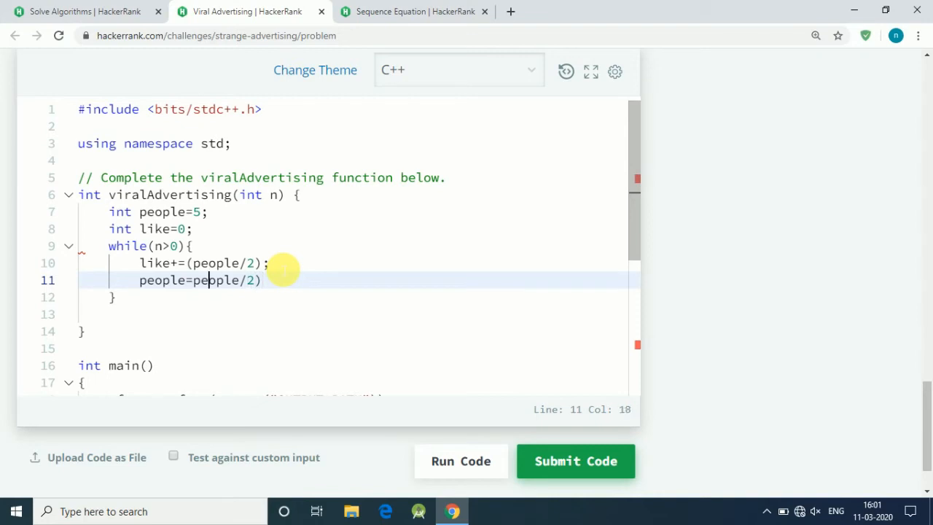
type("(")
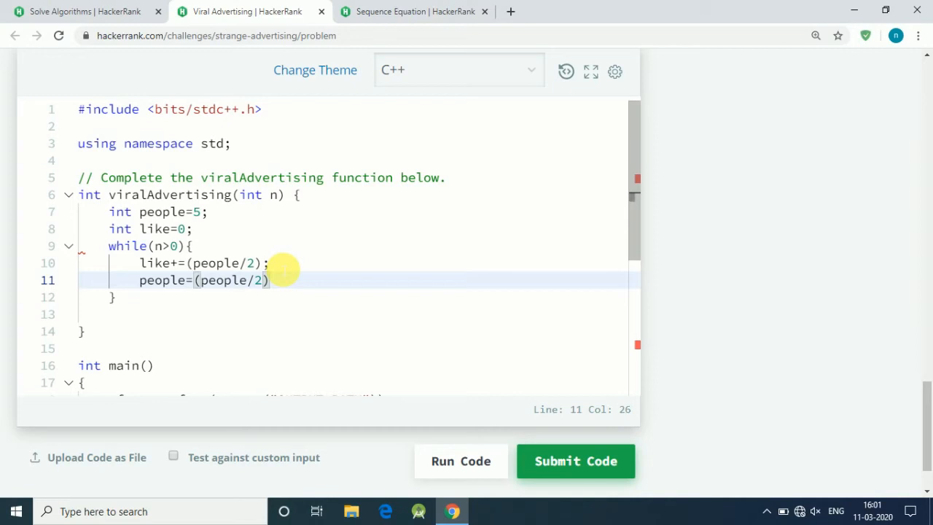
type("*")
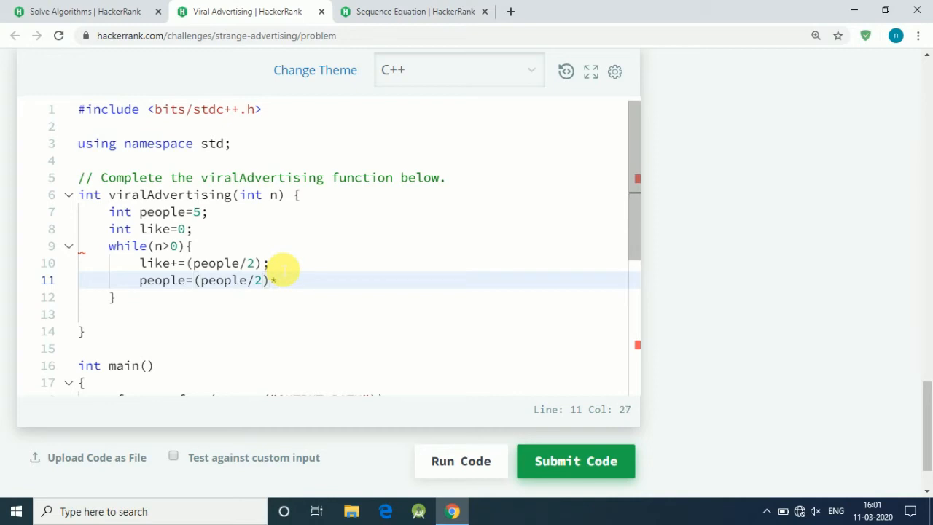
type("3")
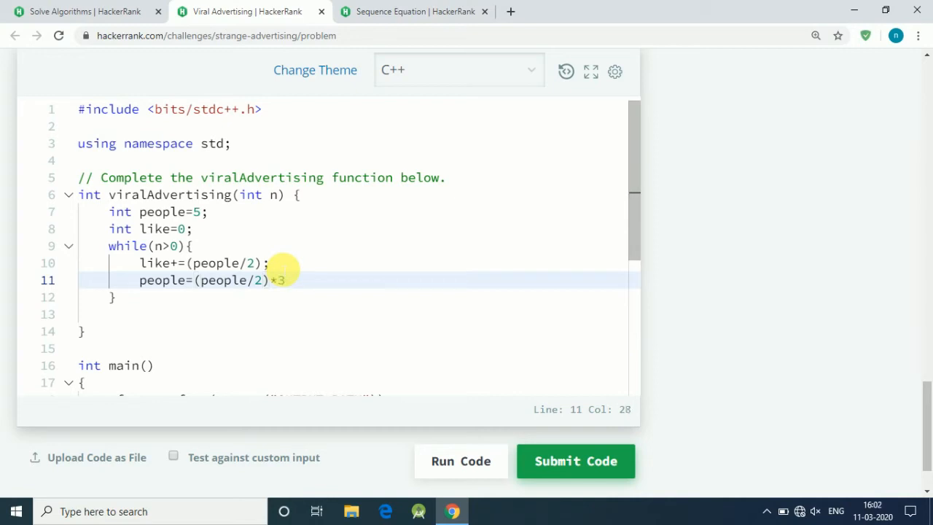
type(";")
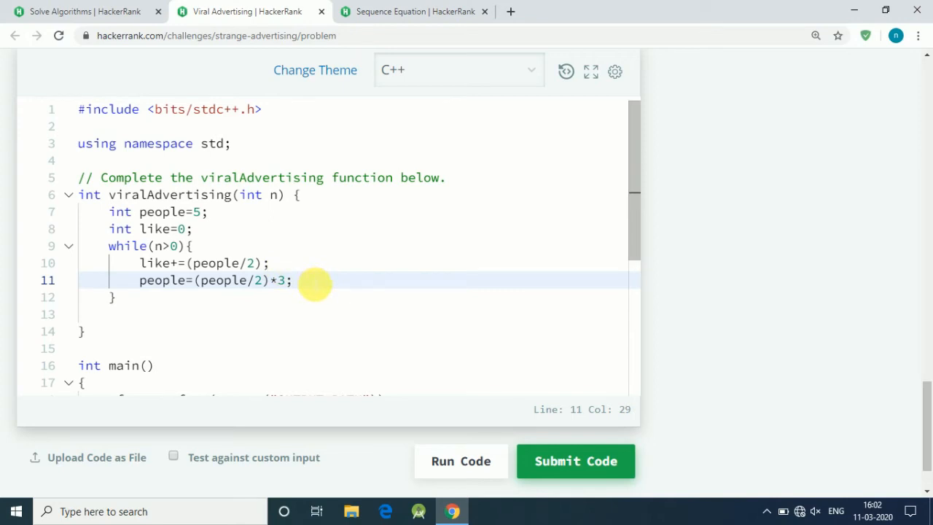
type("n")
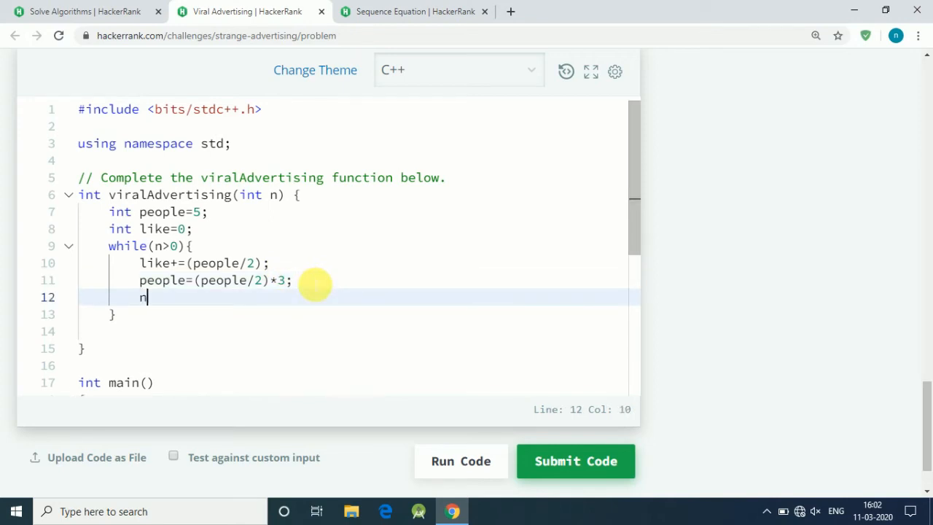
type("--;")
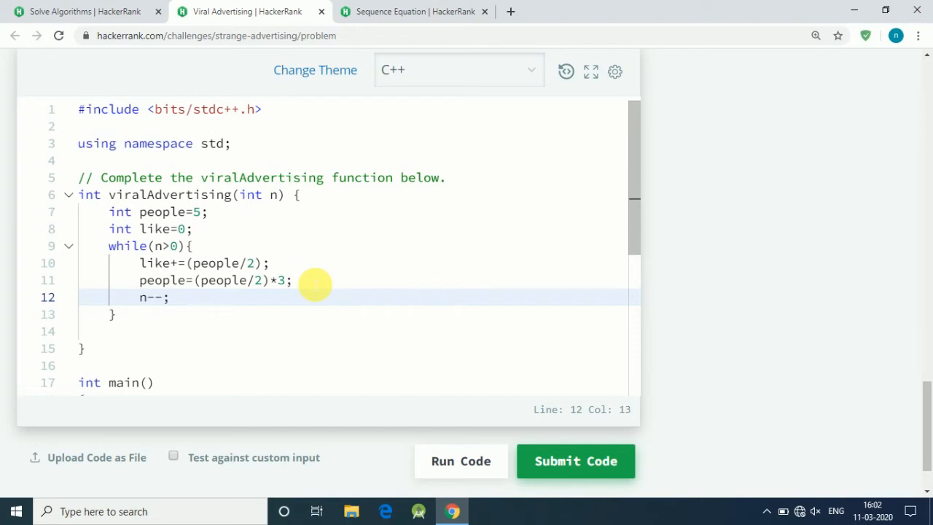
mouse_move(183, 311)
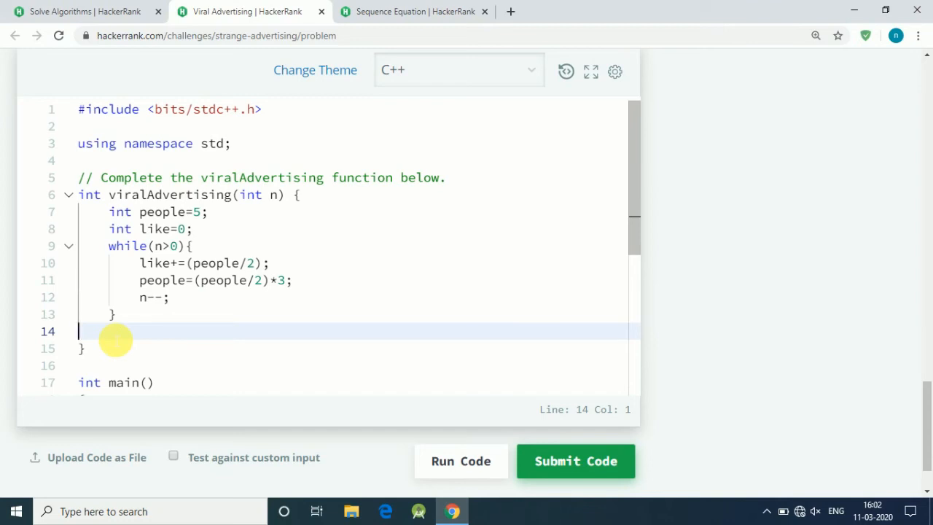
Step: Add return like; below the while loop to complete the function body
type("return")
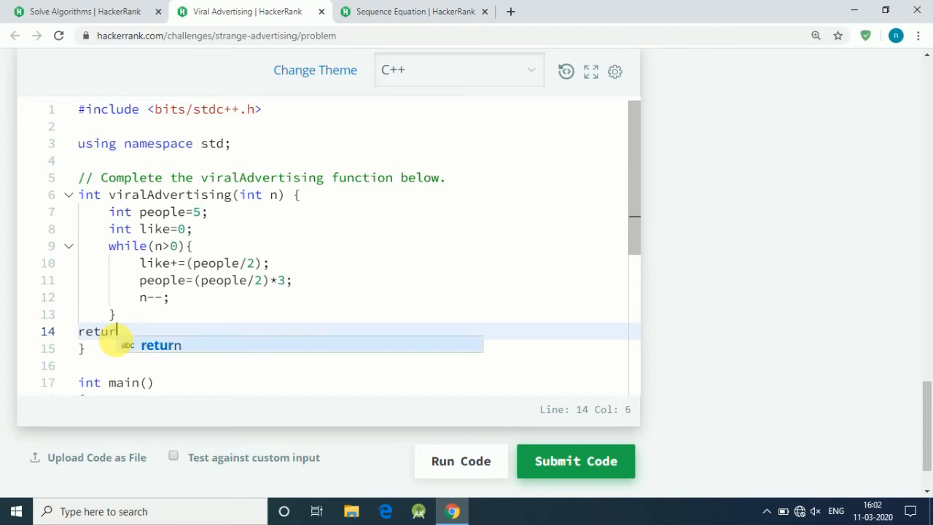
type("li")
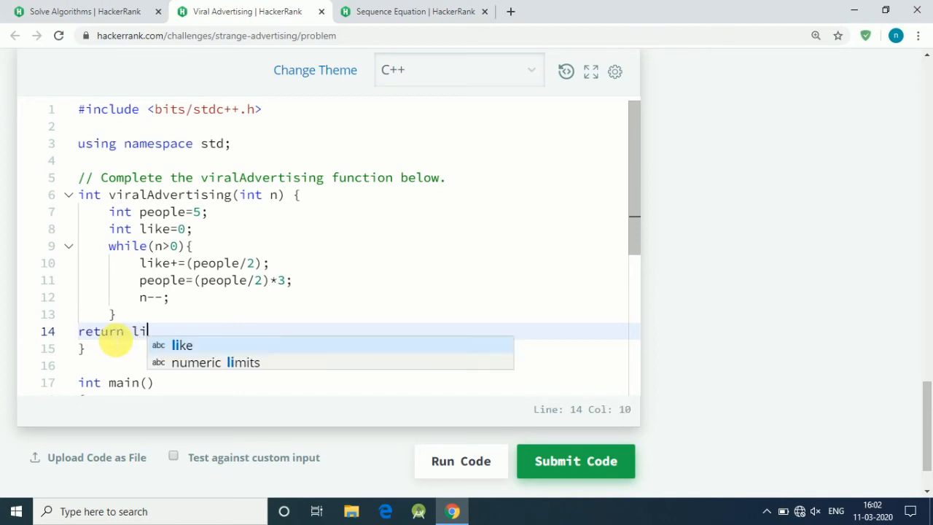
type("ke;")
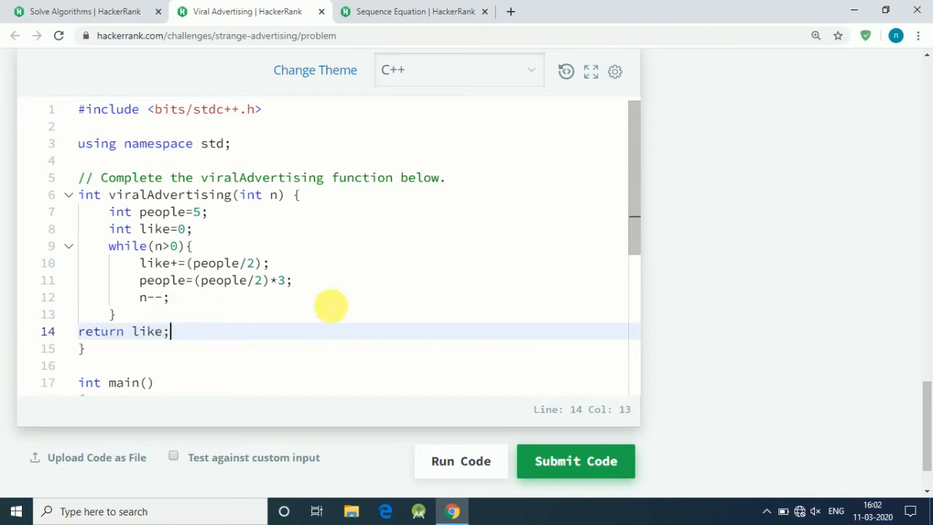
scroll("down", 3)
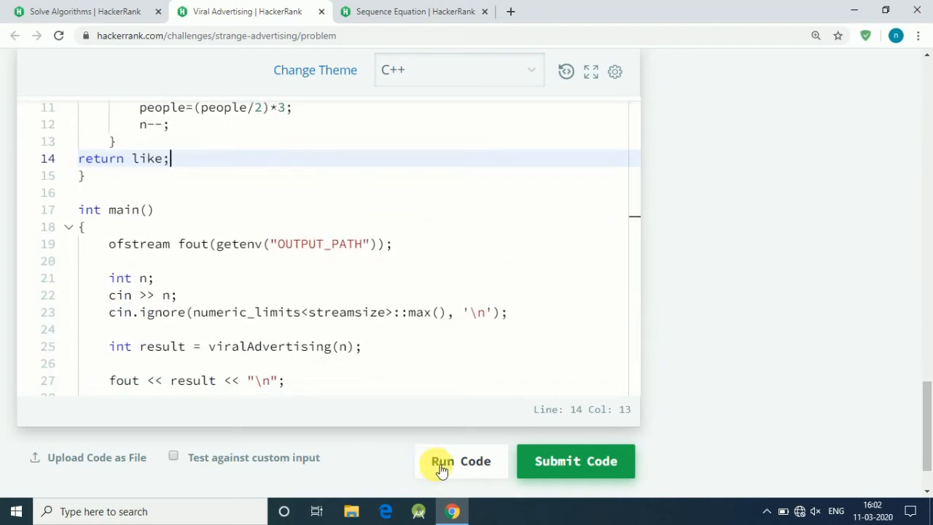
Step: Run the code and confirm both sample test cases pass with output 9
left_click(460, 462)
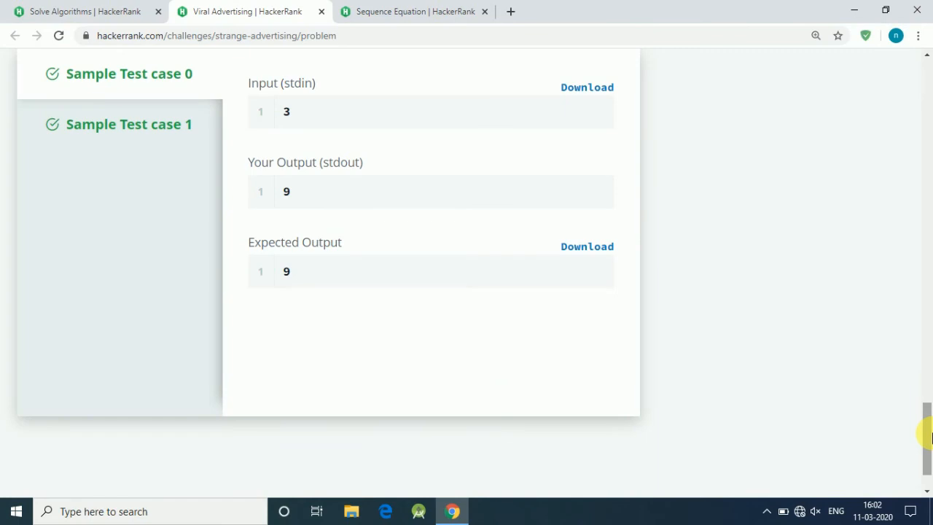
scroll("up", 3)
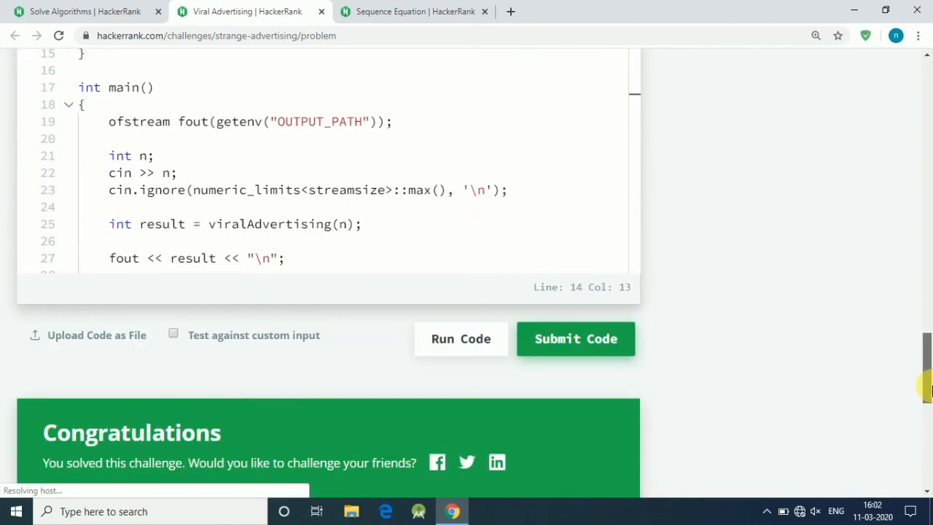
Step: View the Congratulations banner, then return to the 2+3+4=9 likes explanation diagram
scroll("down", 3)
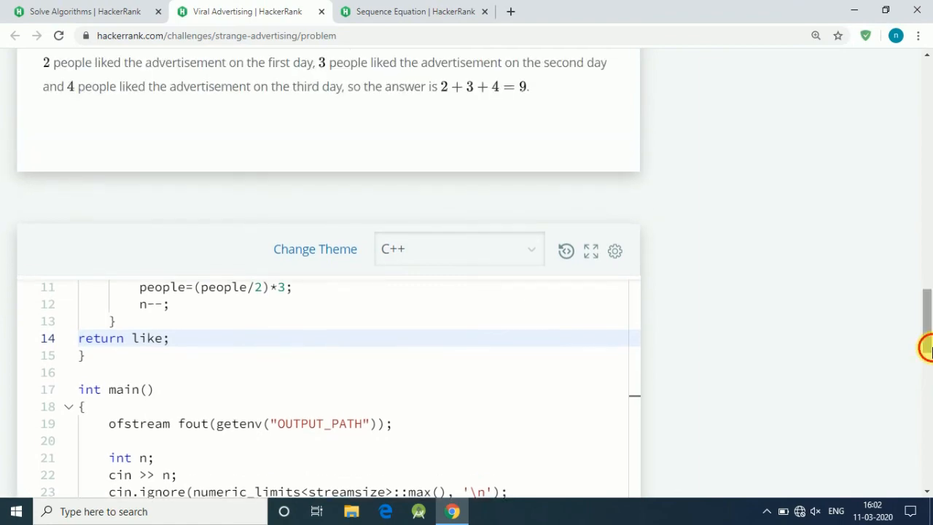
scroll("up", 3)
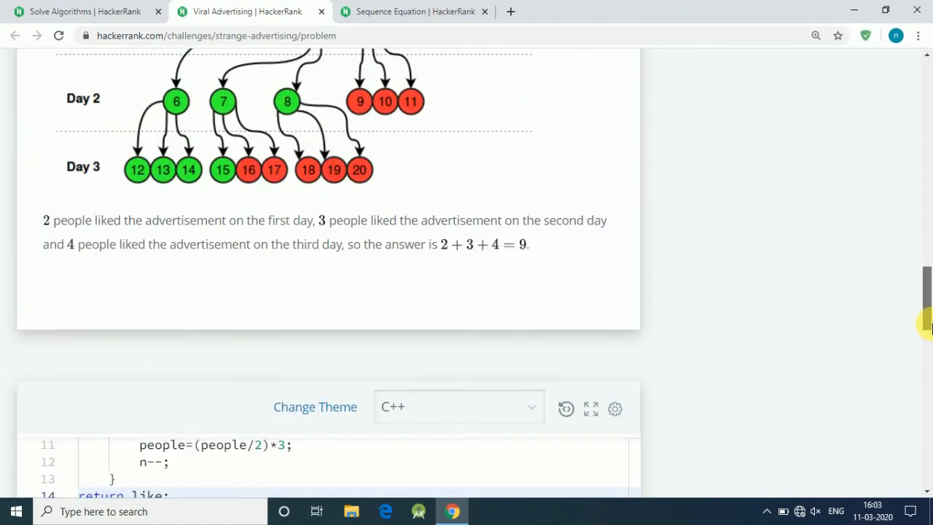